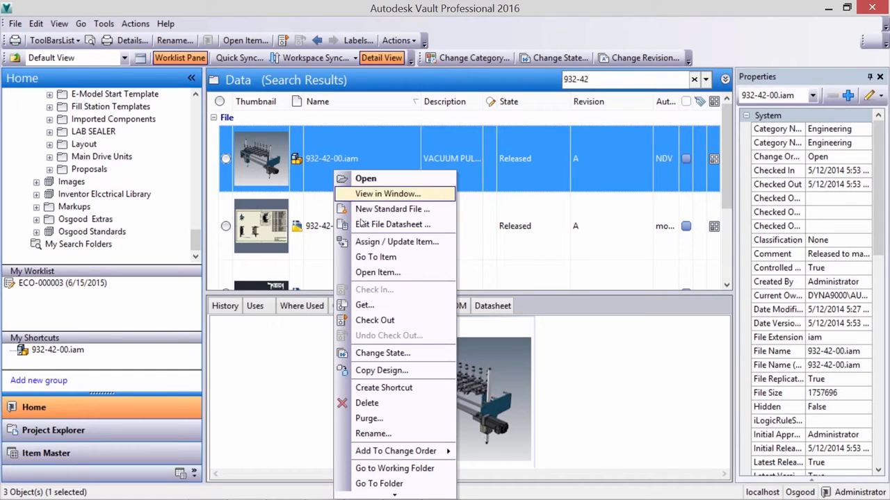
mouse_move(390, 370)
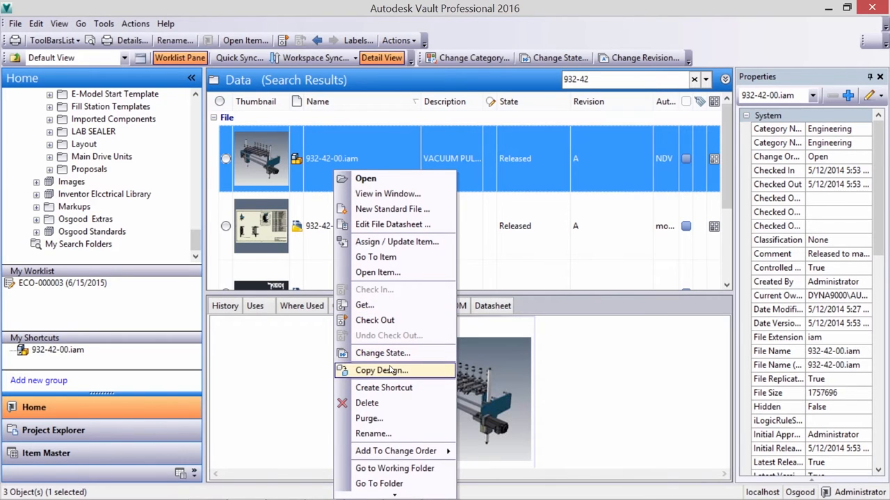
Step: Open Copy Design for the 932-42-00.iam assembly from the search results
left_click(381, 369)
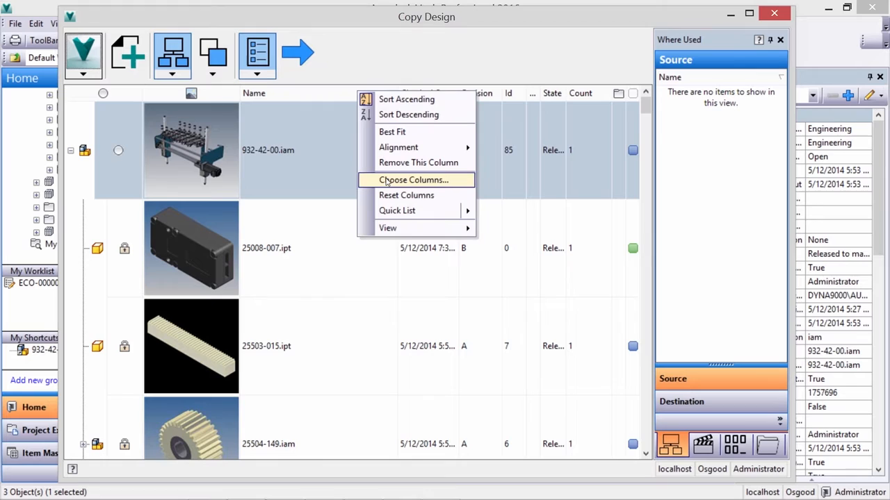
Step: Add the Description column beside Name in the Copy Design file list
left_click(415, 180)
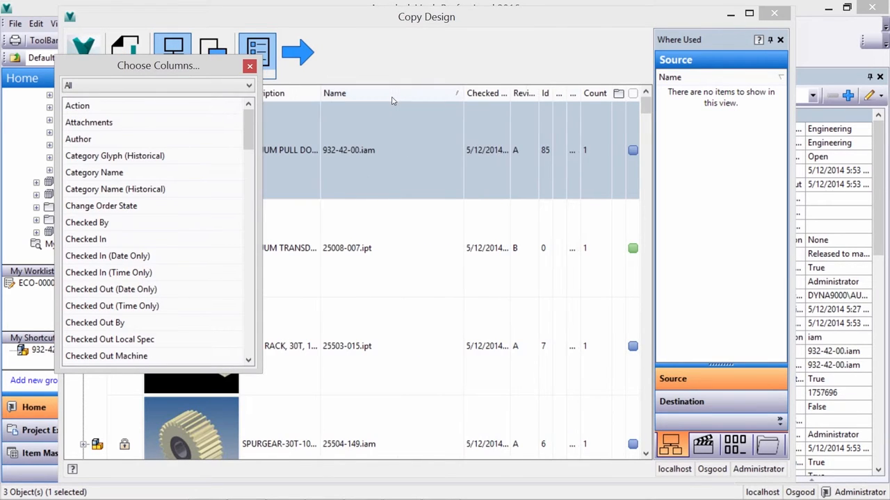
left_click(249, 66)
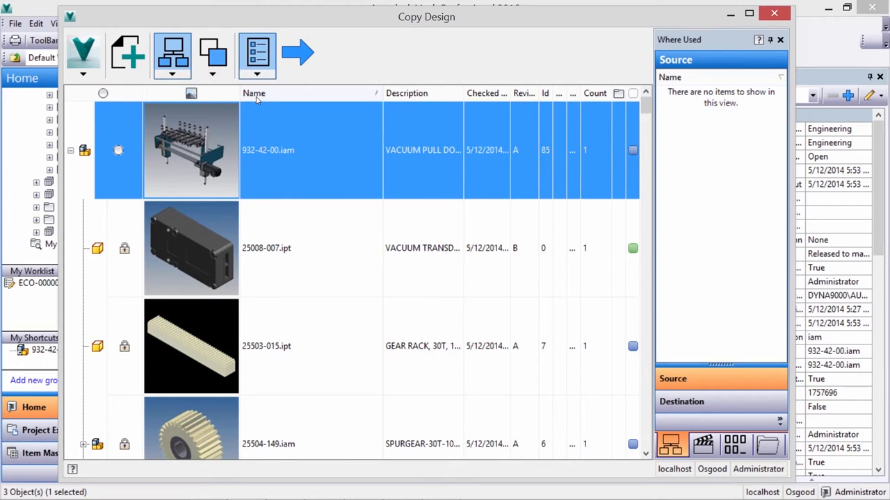
mouse_move(128, 55)
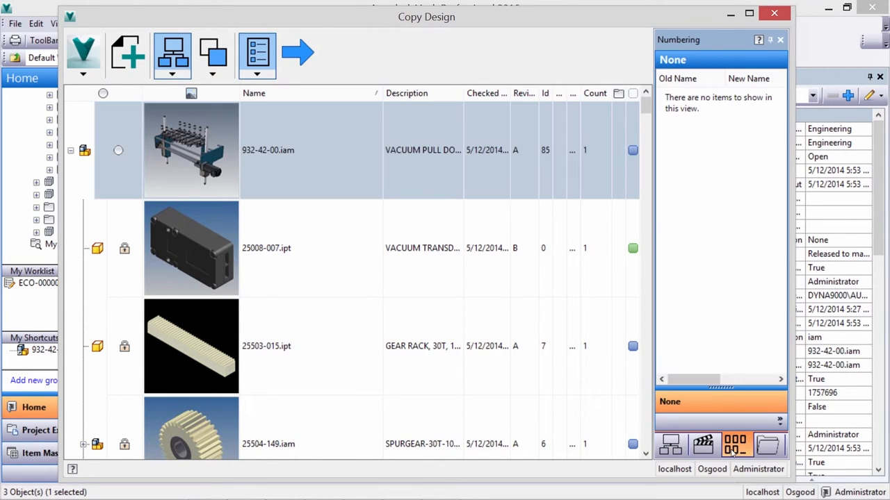
mouse_move(768, 445)
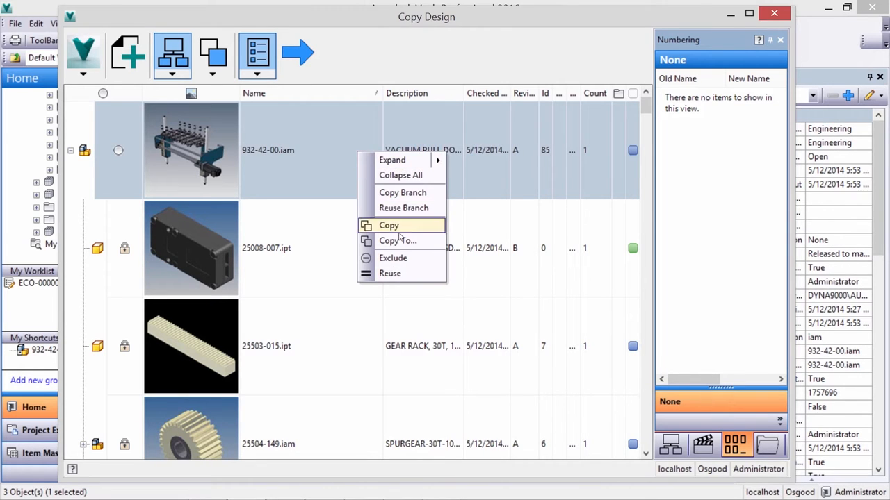
Step: Mark the top assembly 932-42-00.iam as Copy, naming it 'Copy of 932-42-00.iam'
left_click(397, 240)
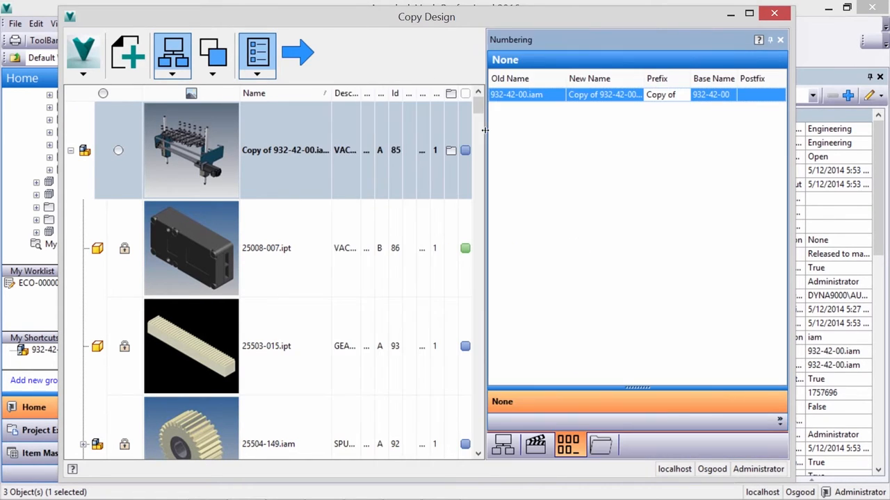
Step: Set the copied assembly's name prefix so it begins with 'NEW'
right_click(667, 95)
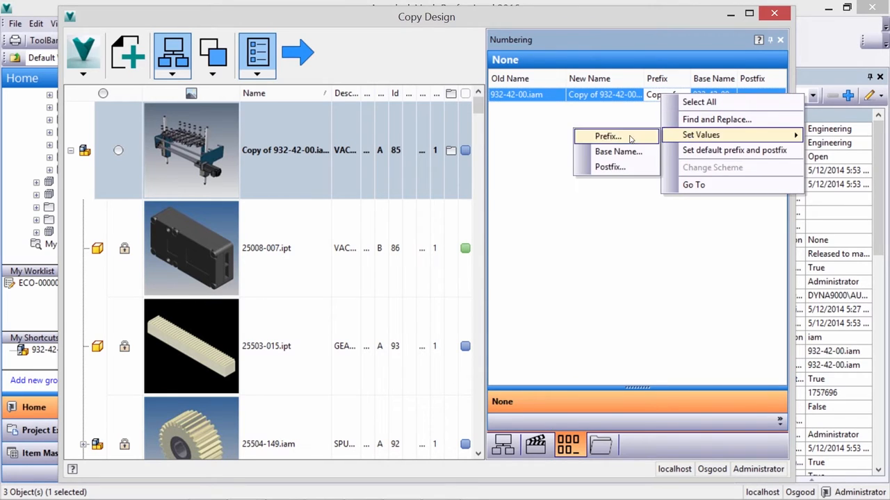
left_click(606, 137)
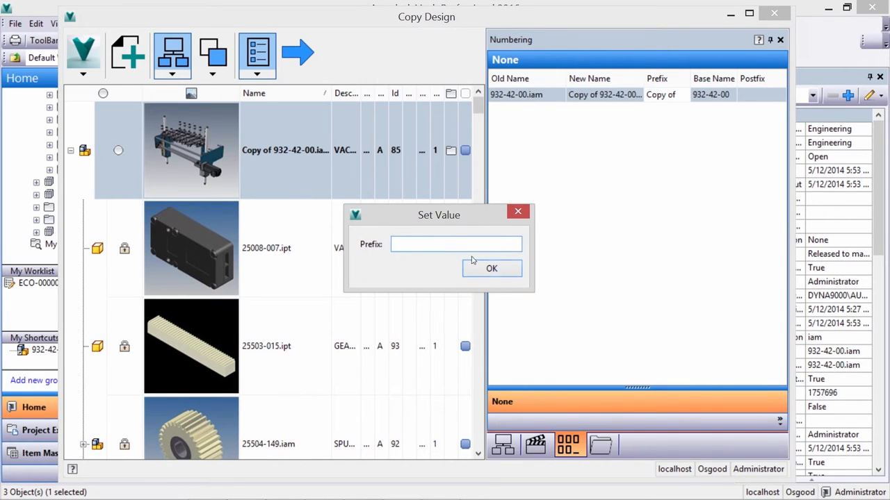
left_click(492, 268)
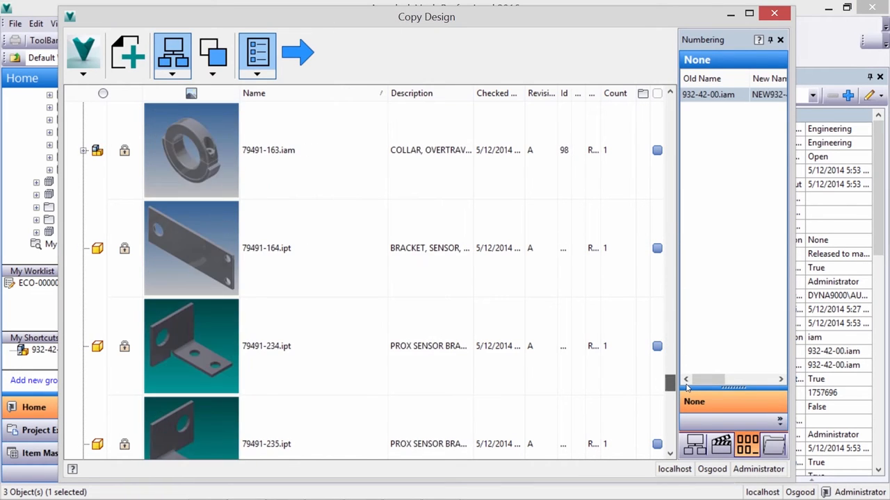
Step: Replace plate 71260-121.ipt with 71260-122.ipt and create the design copy
scroll("up", 3)
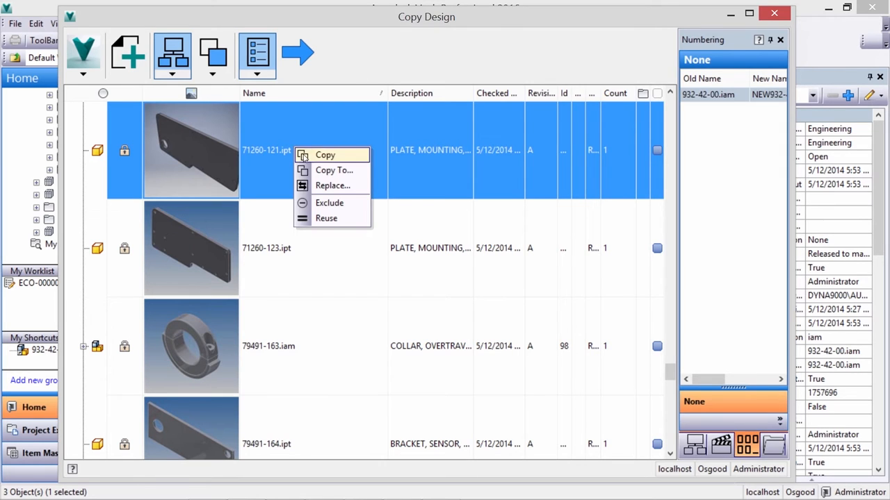
left_click(332, 186)
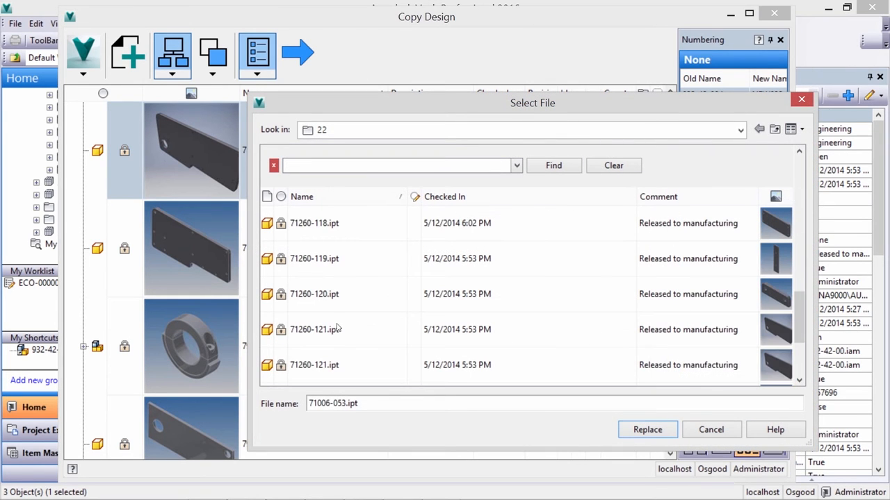
left_click(314, 365)
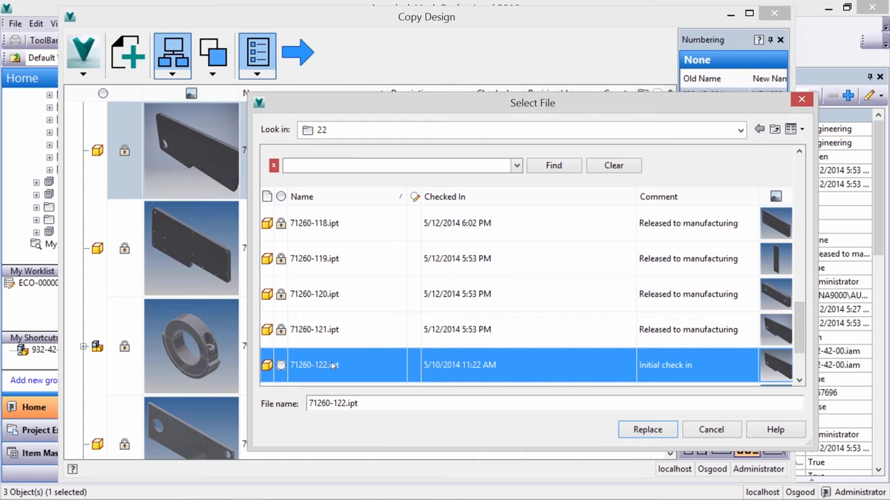
mouse_move(647, 429)
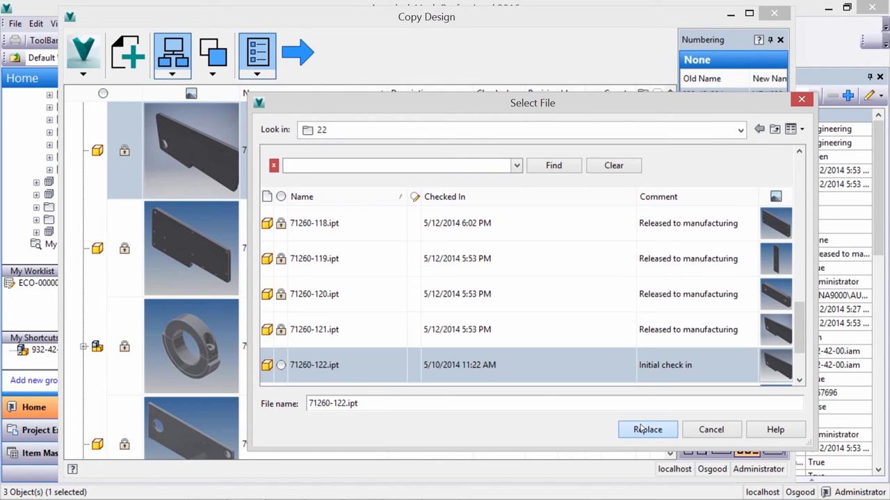
left_click(647, 429)
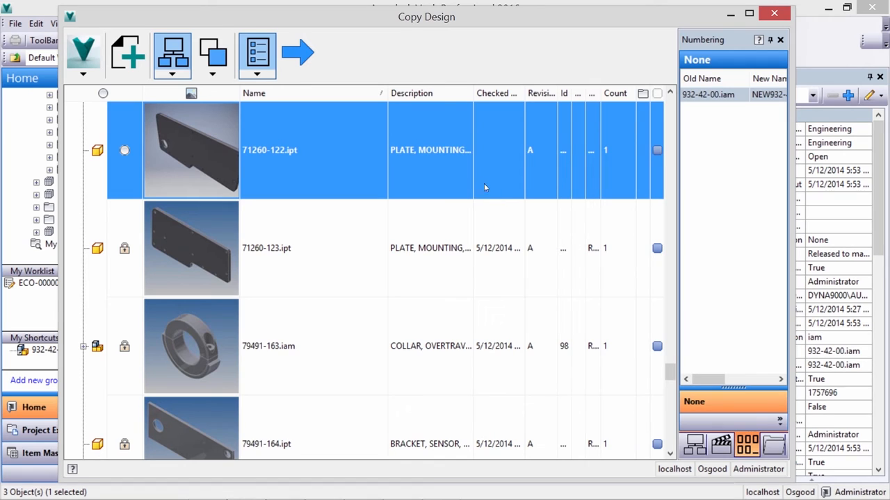
mouse_move(298, 54)
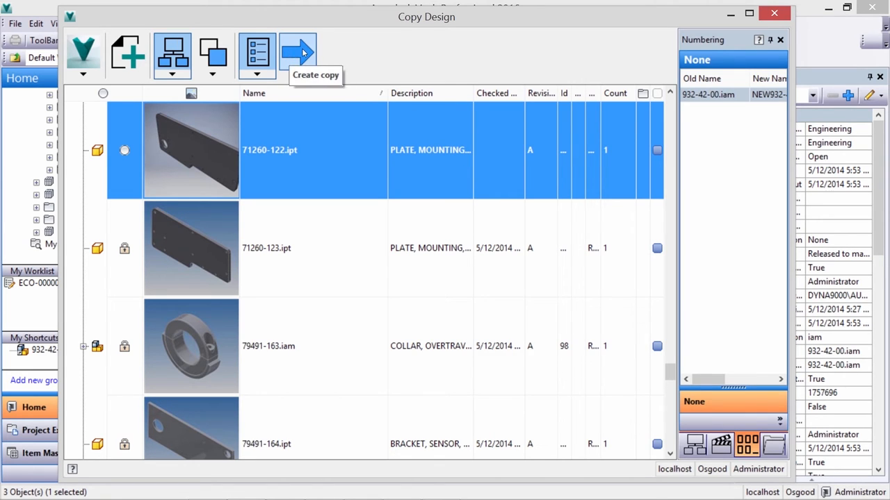
left_click(298, 53)
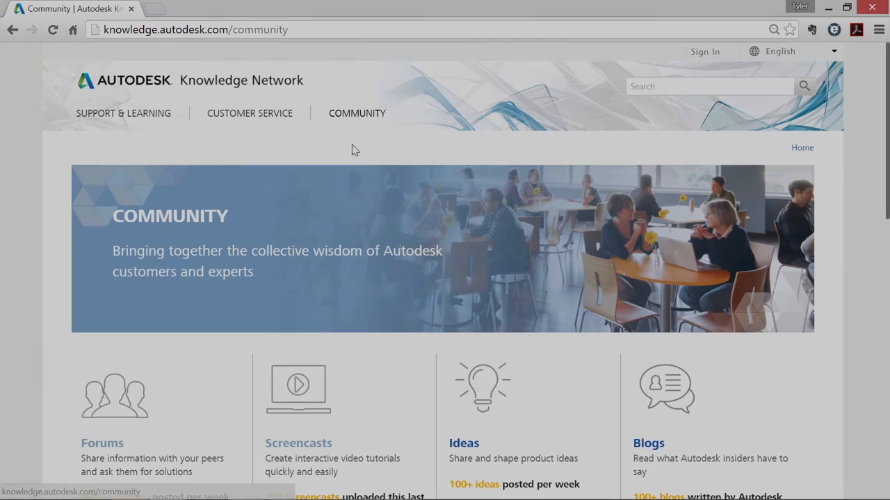
Step: Browse all community screencasts filtered to Autodesk Vault, showing 112 results
scroll("down", 3)
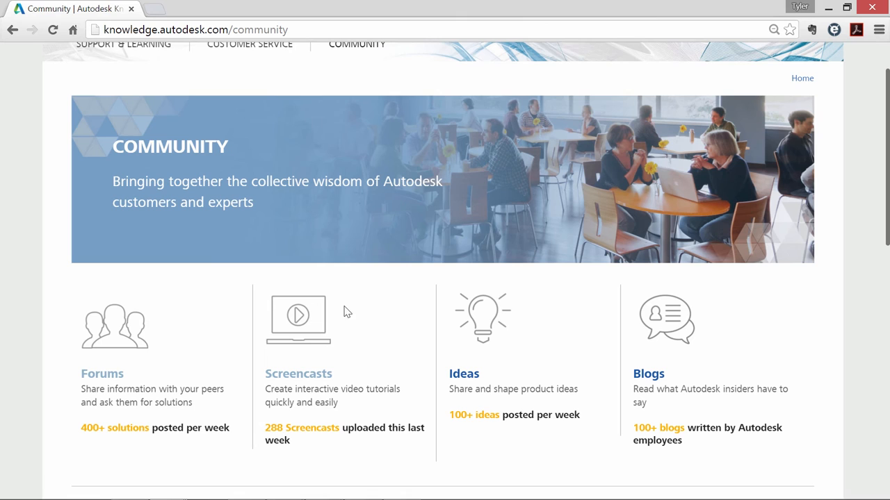
left_click(298, 373)
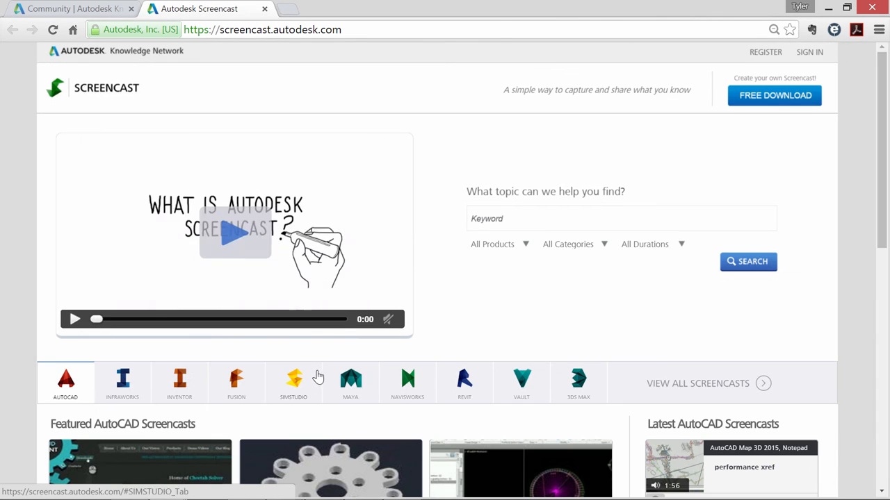
left_click(697, 383)
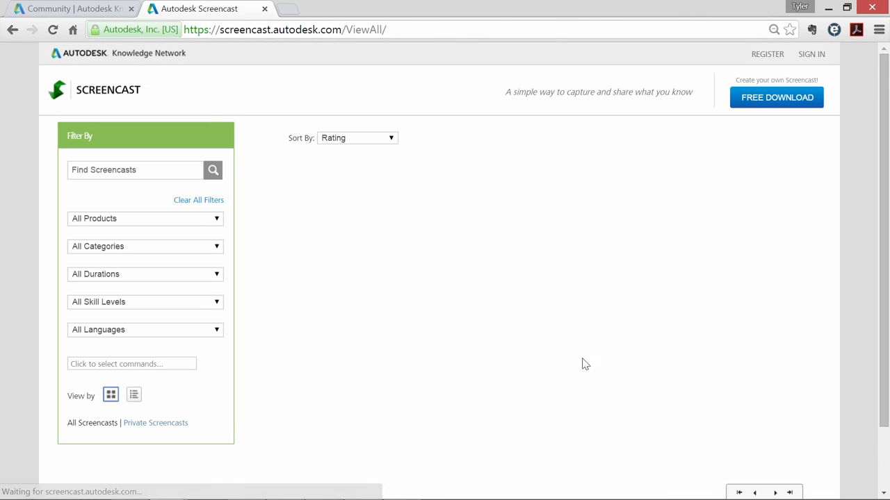
left_click(145, 218)
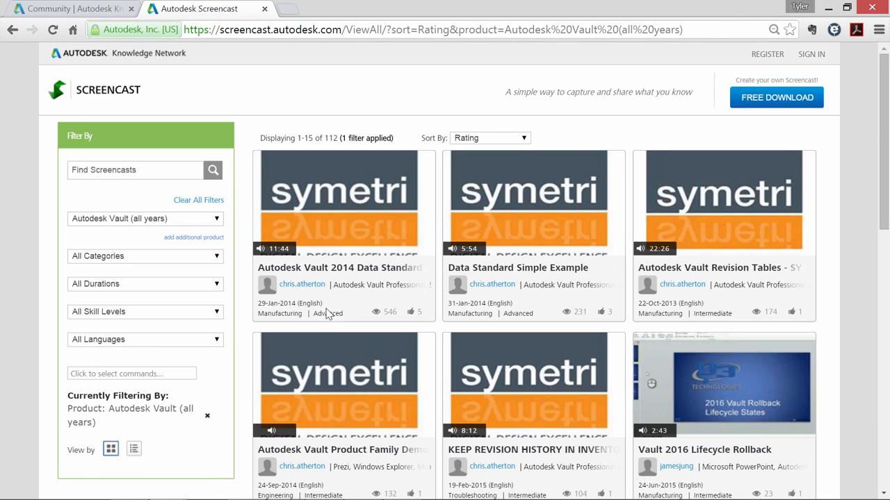
scroll("down", 3)
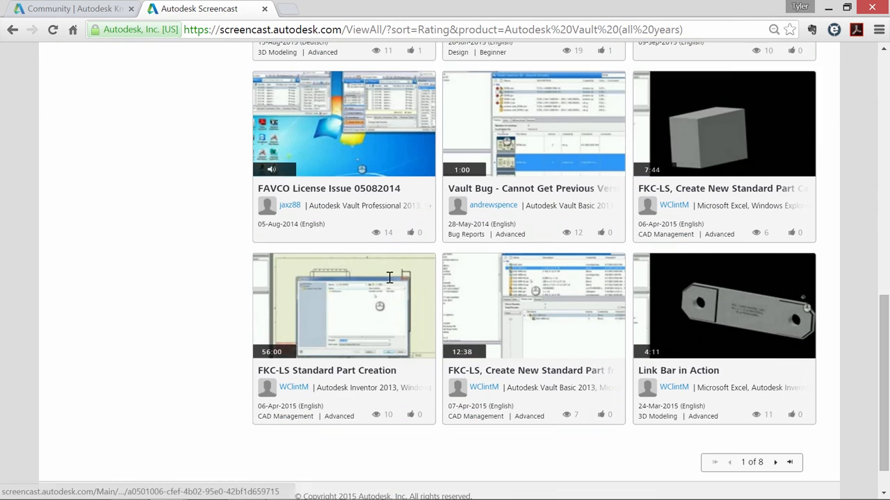